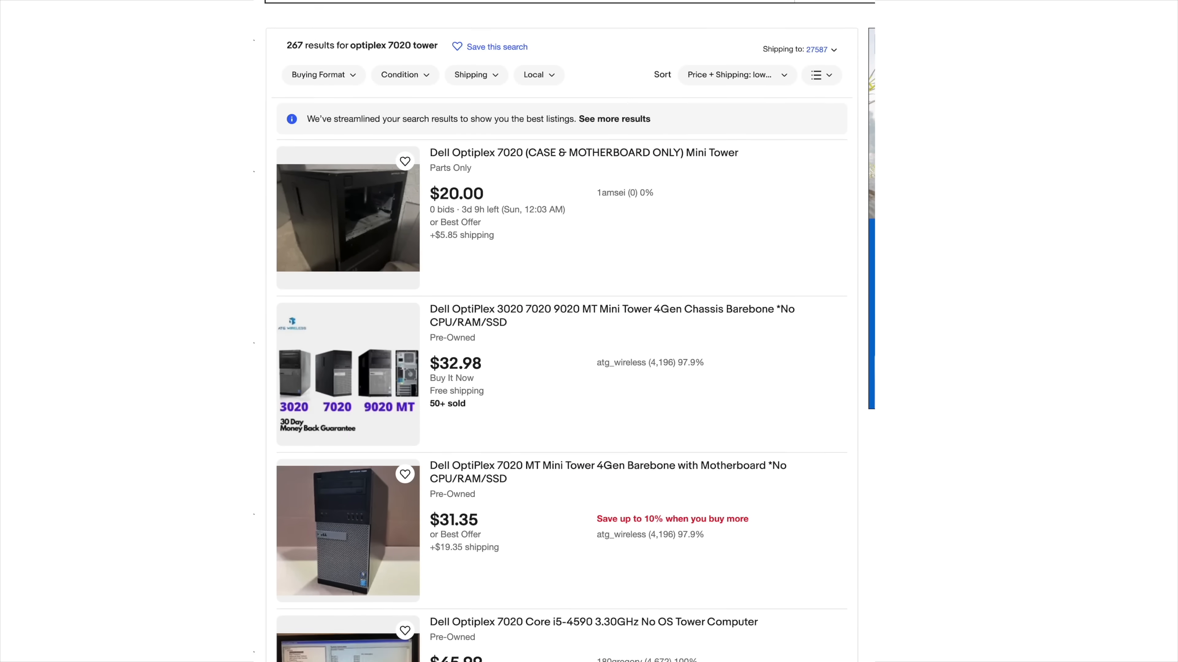
# - Browse the eBay listings for the OptiPlex 7020 tower and the RX 580 graphics card
pyautogui.scroll(-3)
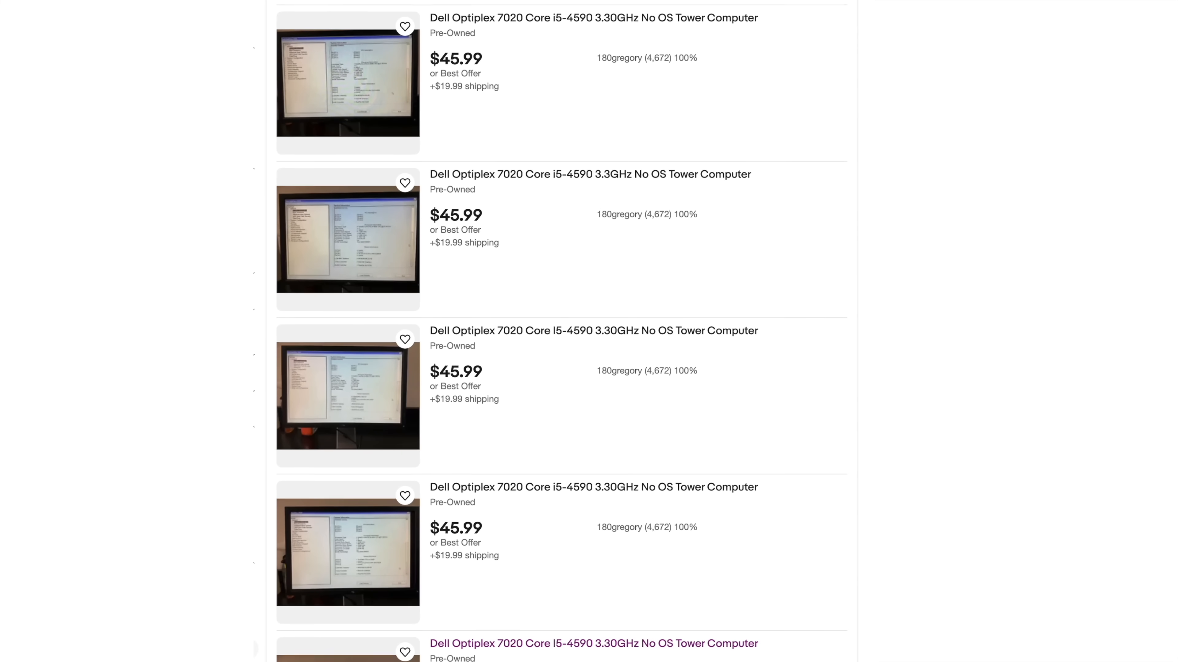
pyautogui.scroll(-3)
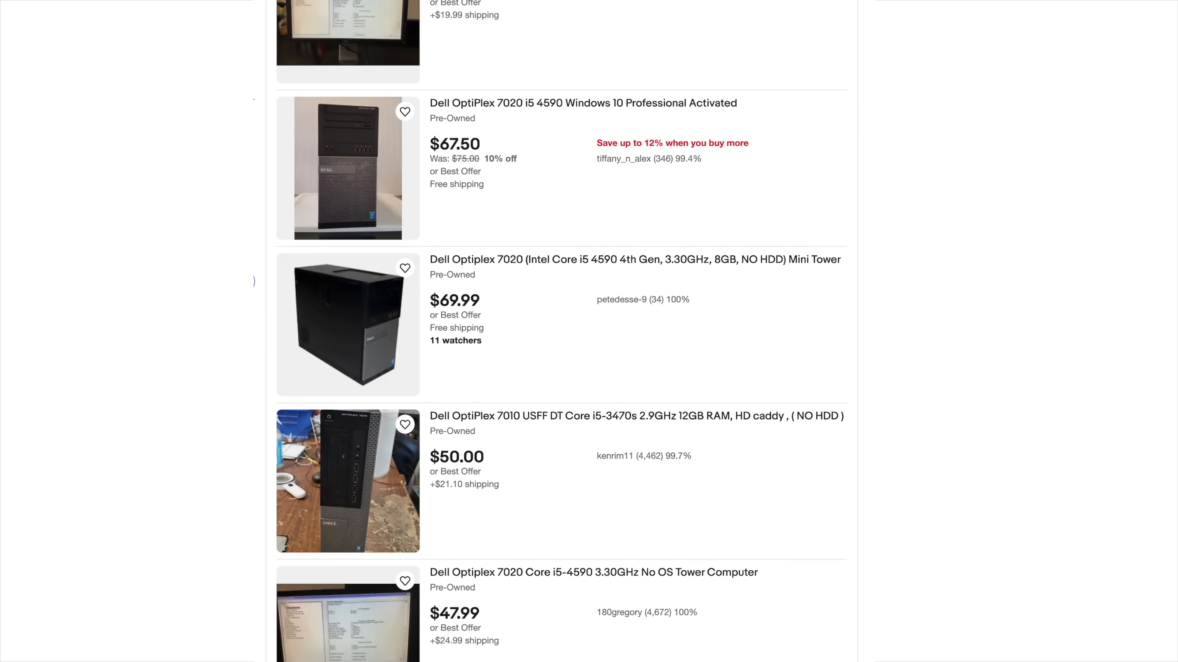
pyautogui.scroll(-3)
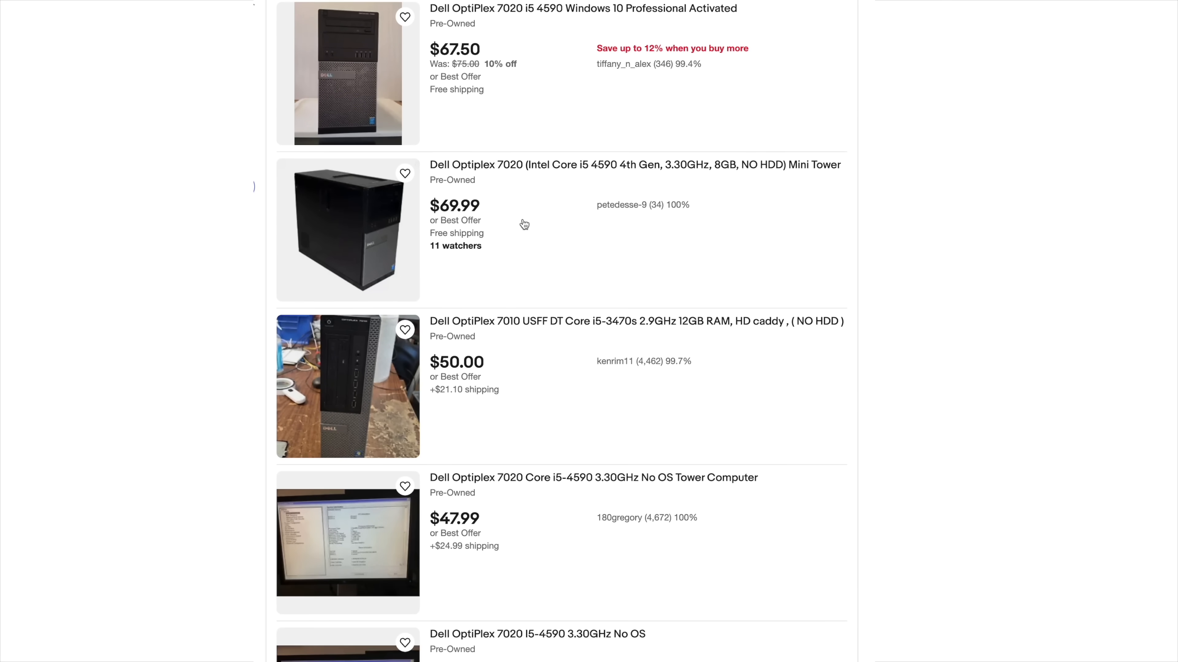
pyautogui.scroll(-3)
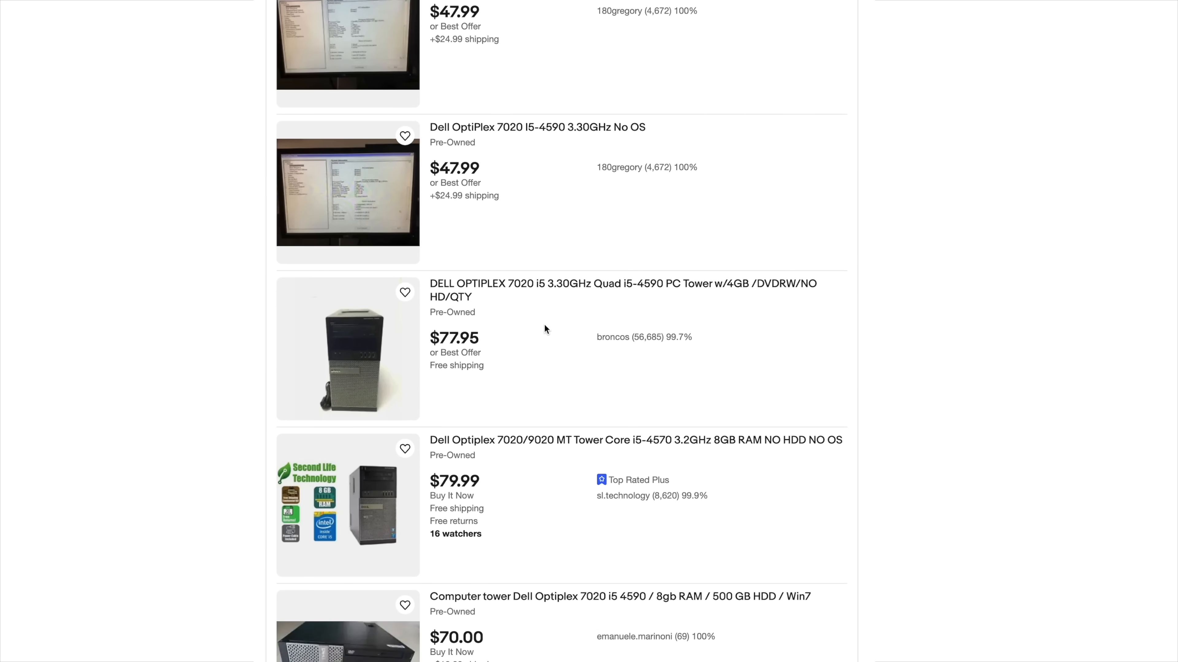
pyautogui.scroll(-3)
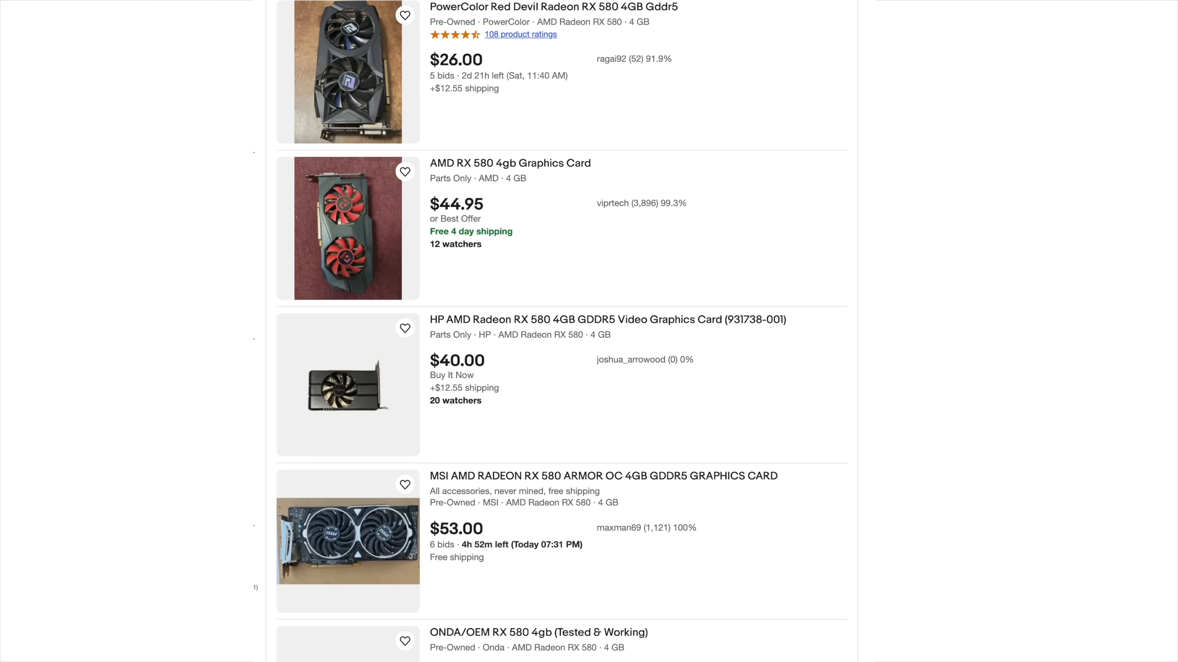
pyautogui.scroll(-3)
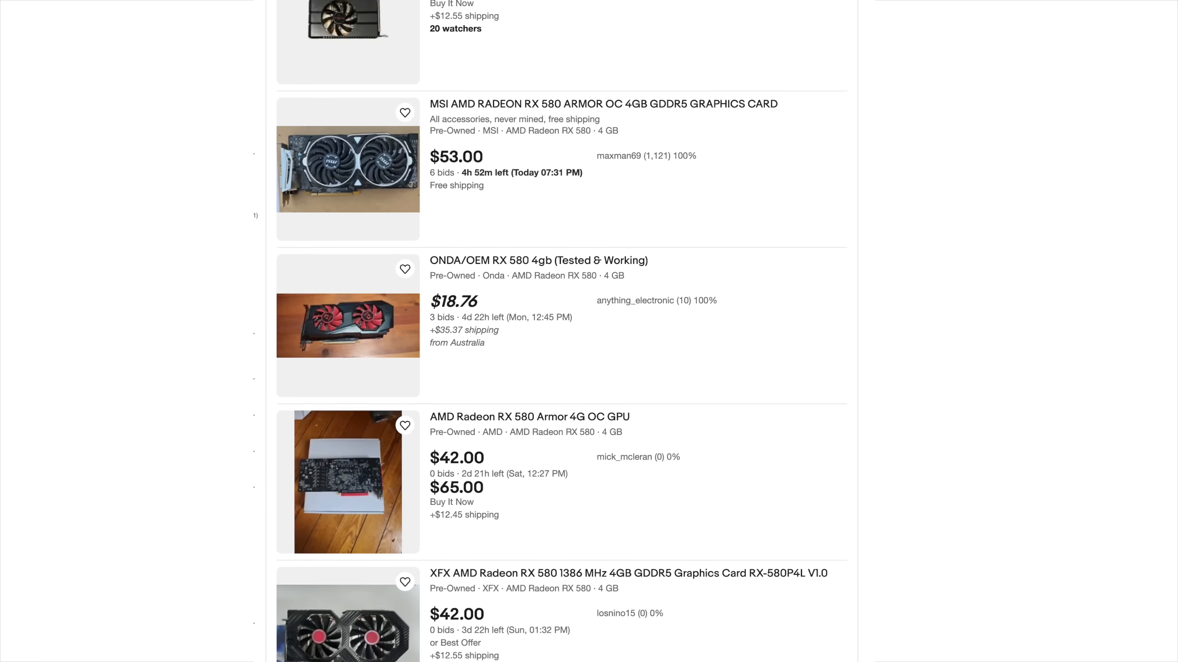
pyautogui.scroll(-3)
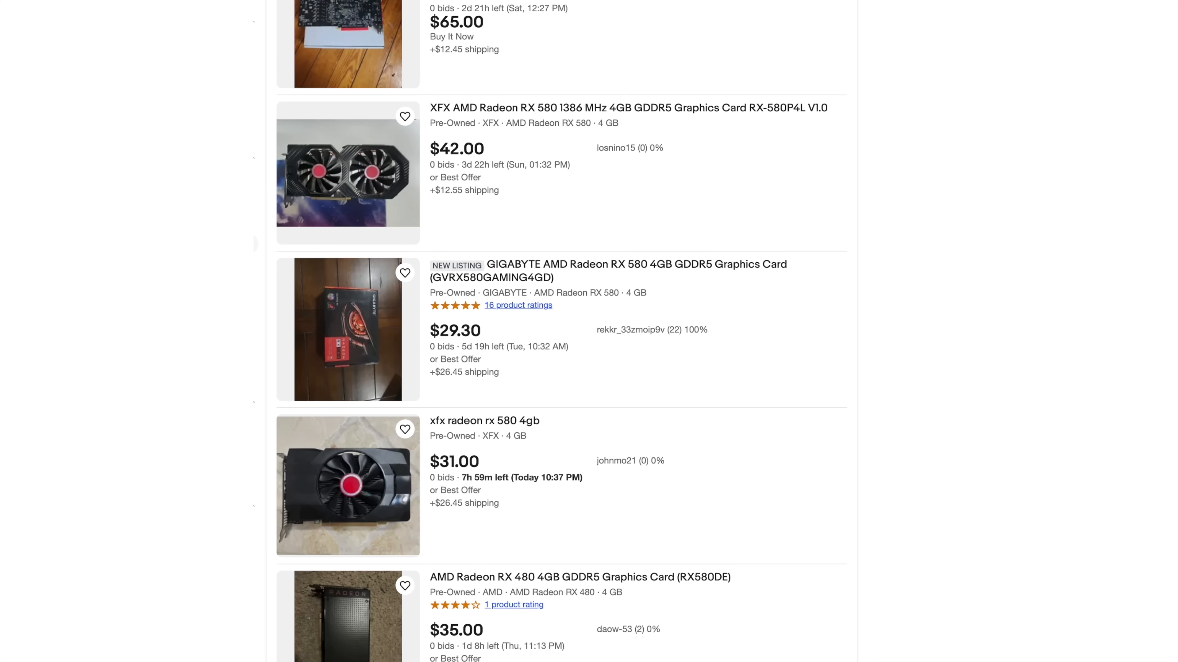
pyautogui.scroll(-3)
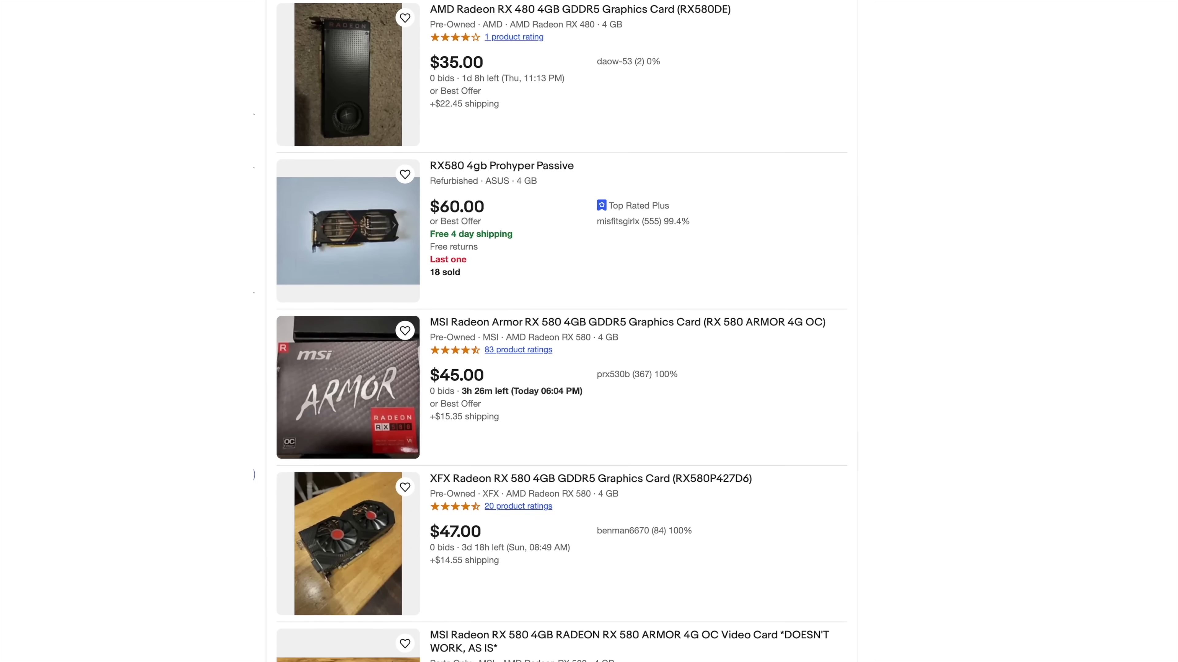
pyautogui.scroll(-3)
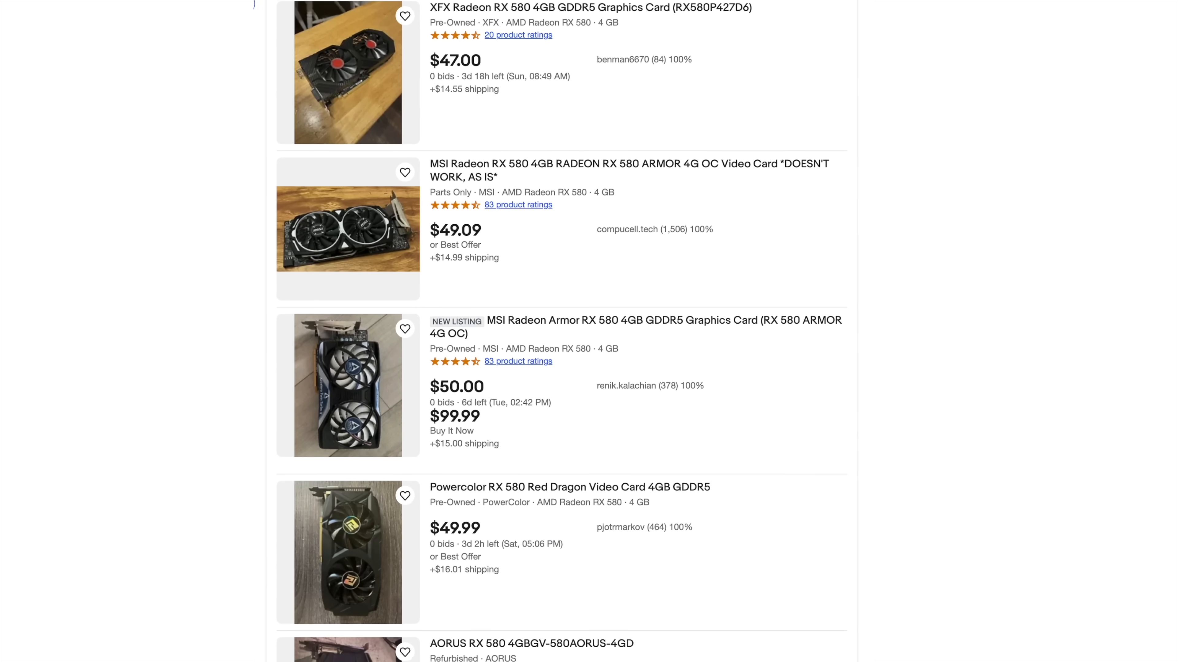
# - Search eBay for '16gb ddr3' and browse the memory results
pyautogui.write('16gb ddr3')
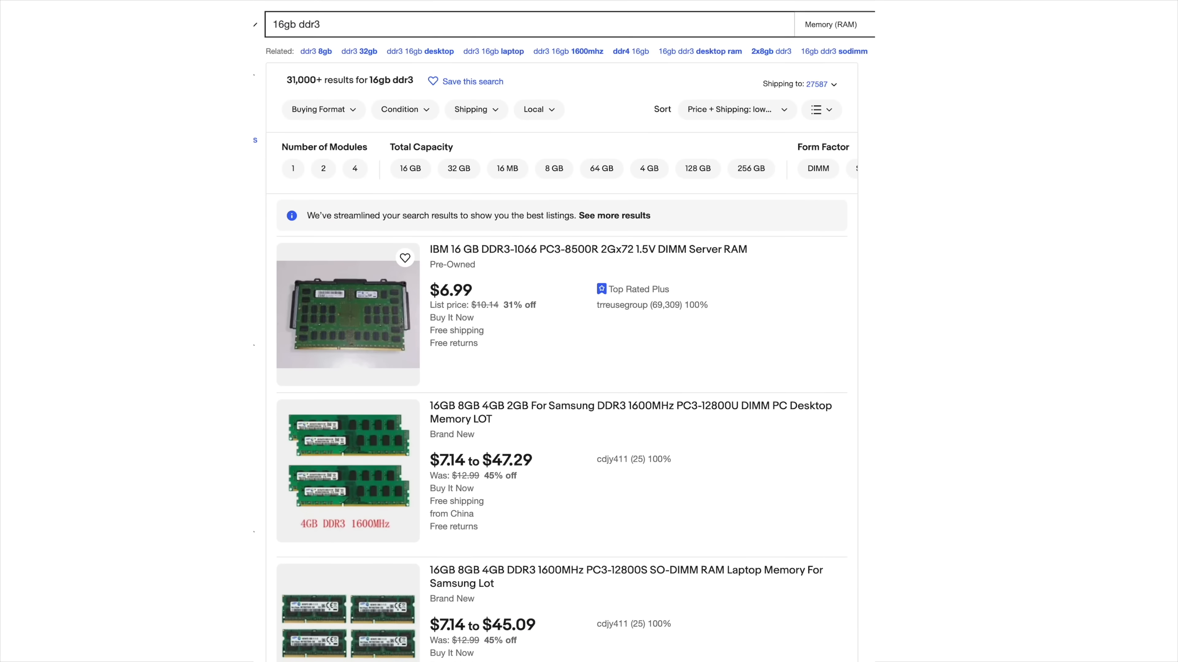
pyautogui.scroll(-3)
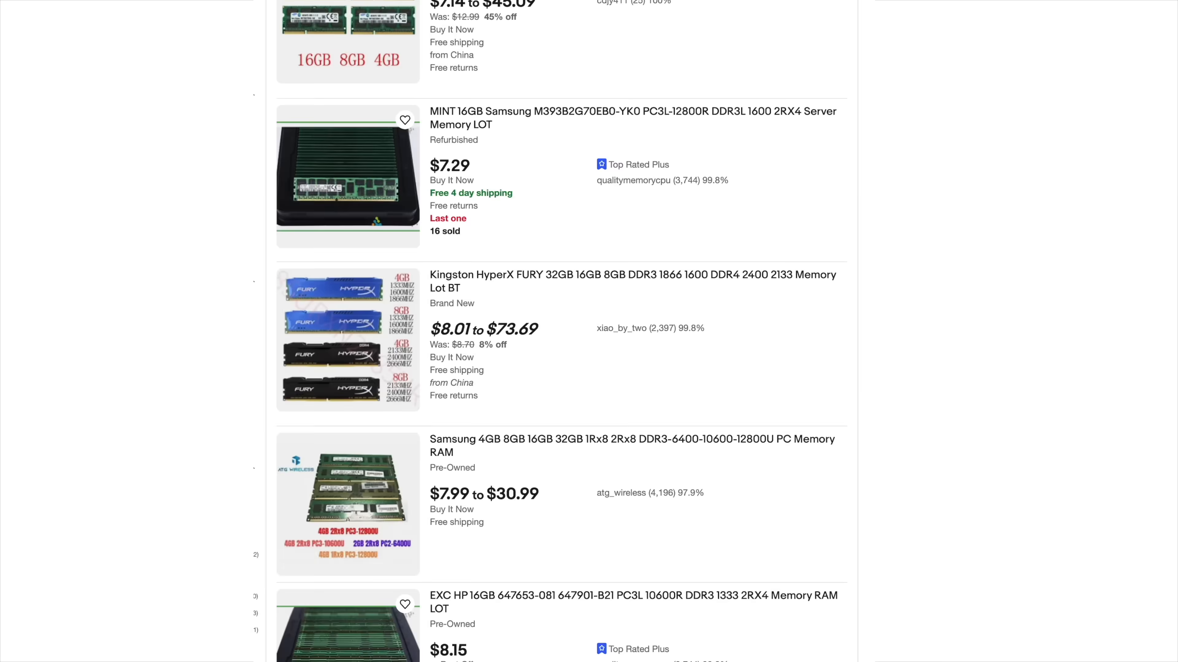
pyautogui.scroll(-3)
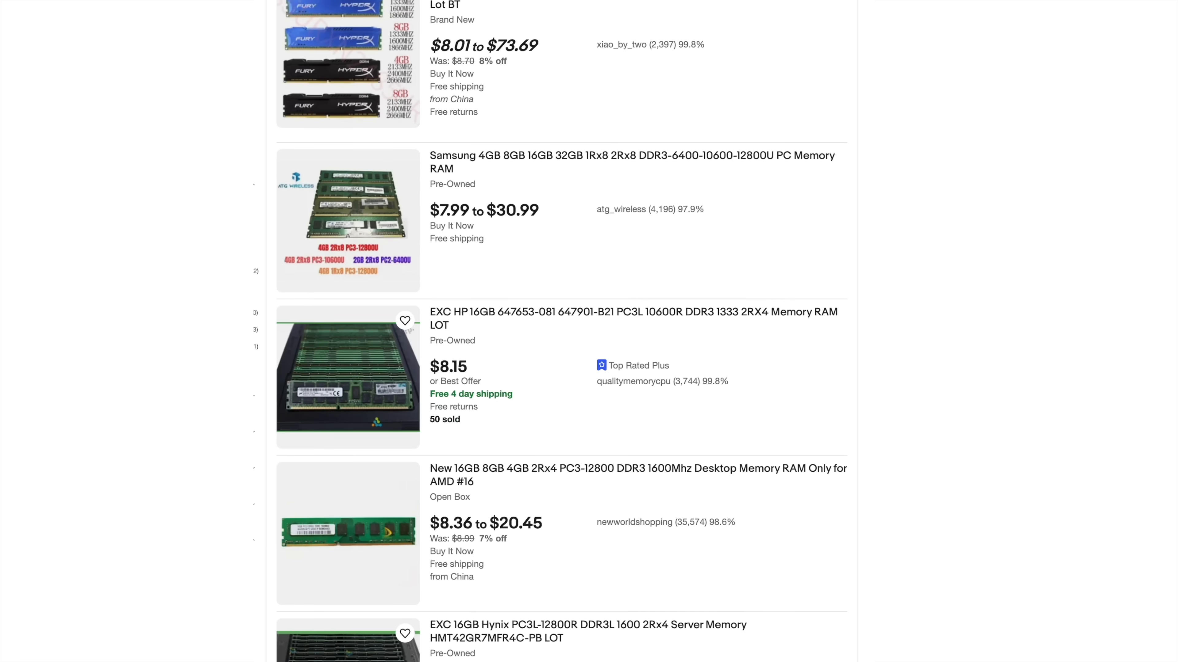
pyautogui.scroll(-3)
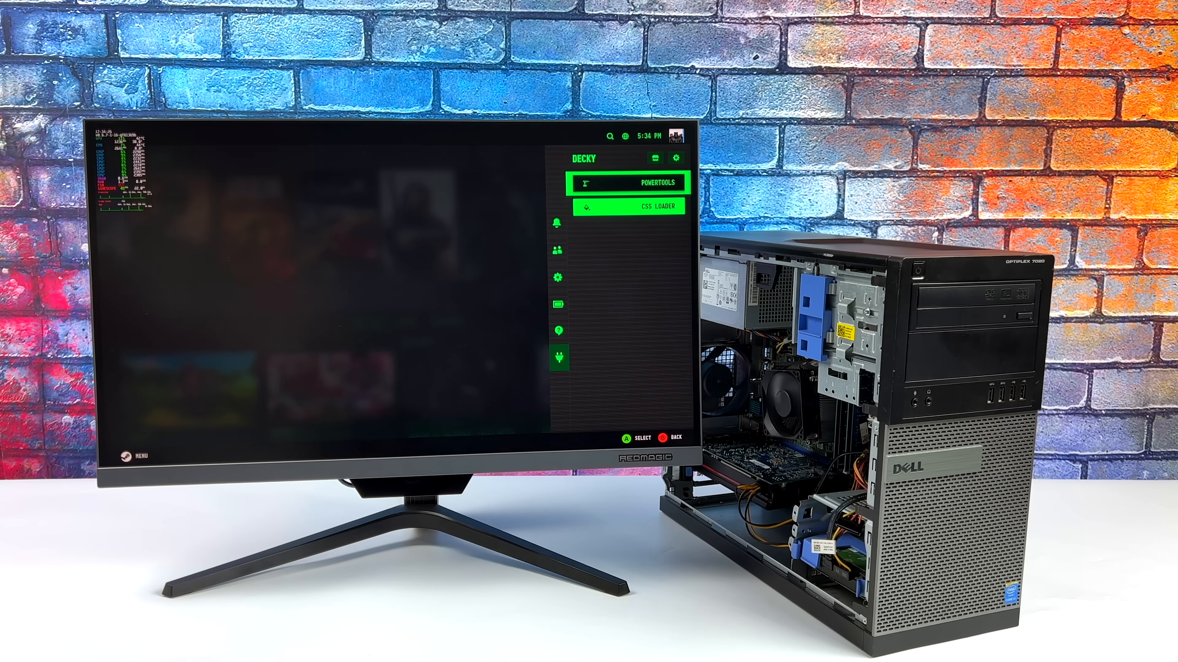
# - Show the Decky plugins panel listing PowerTools and CSS Loader
pyautogui.click(630, 206)
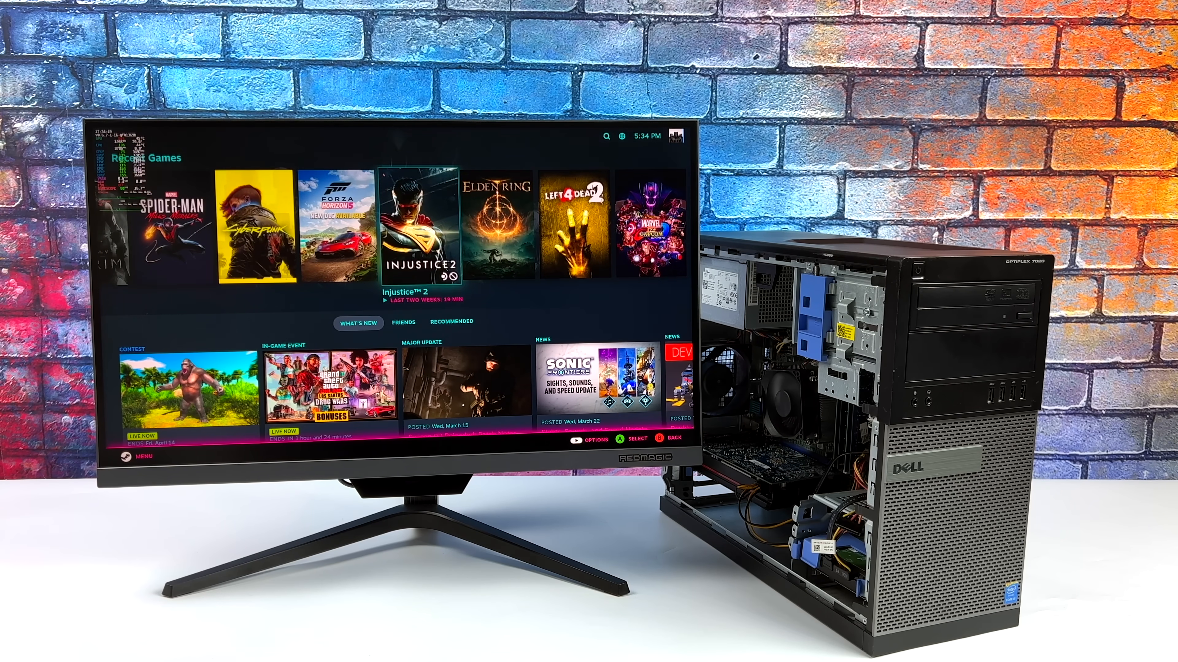
pyautogui.hscroll(3)
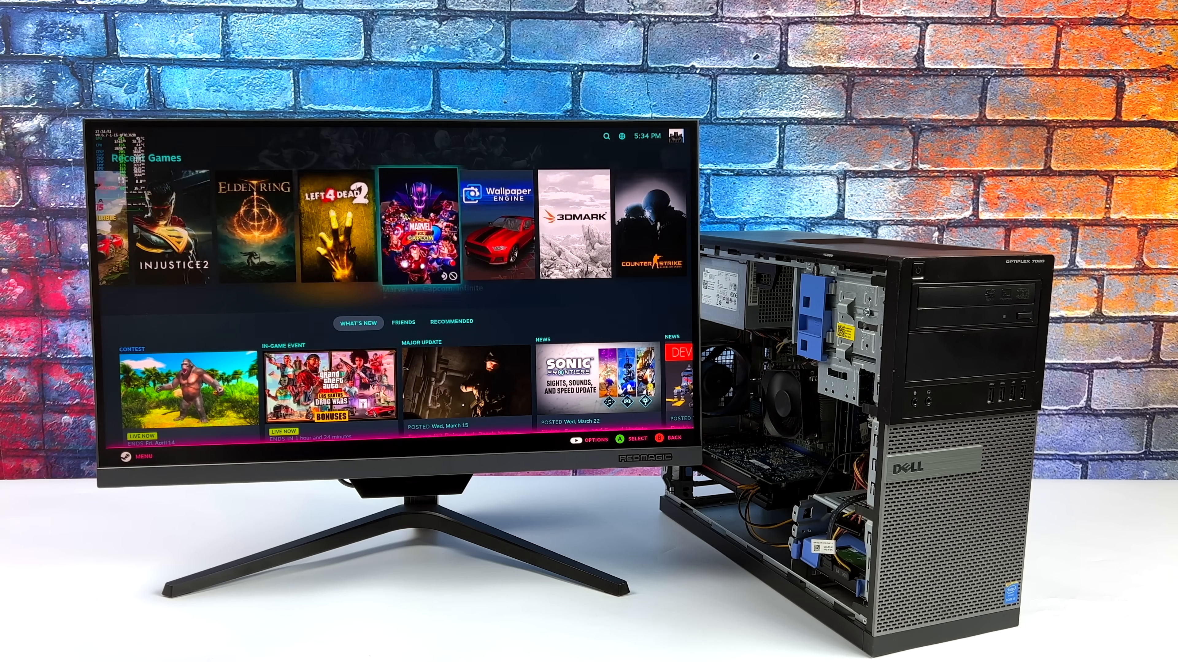
pyautogui.hscroll(3)
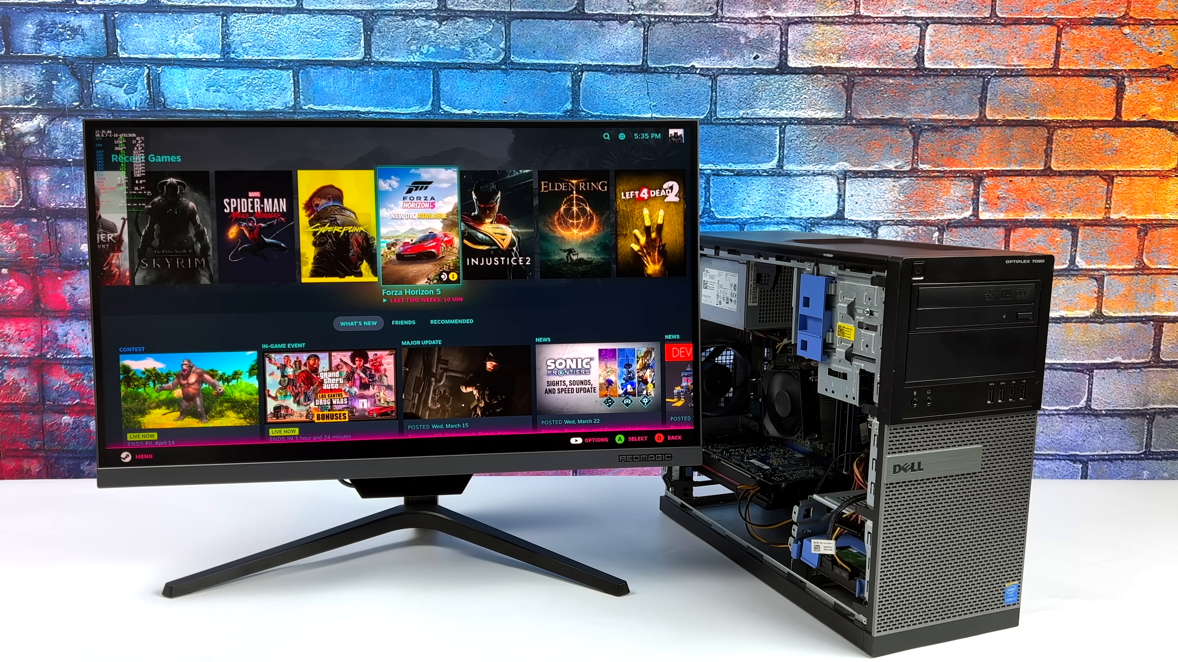
pyautogui.hscroll(3)
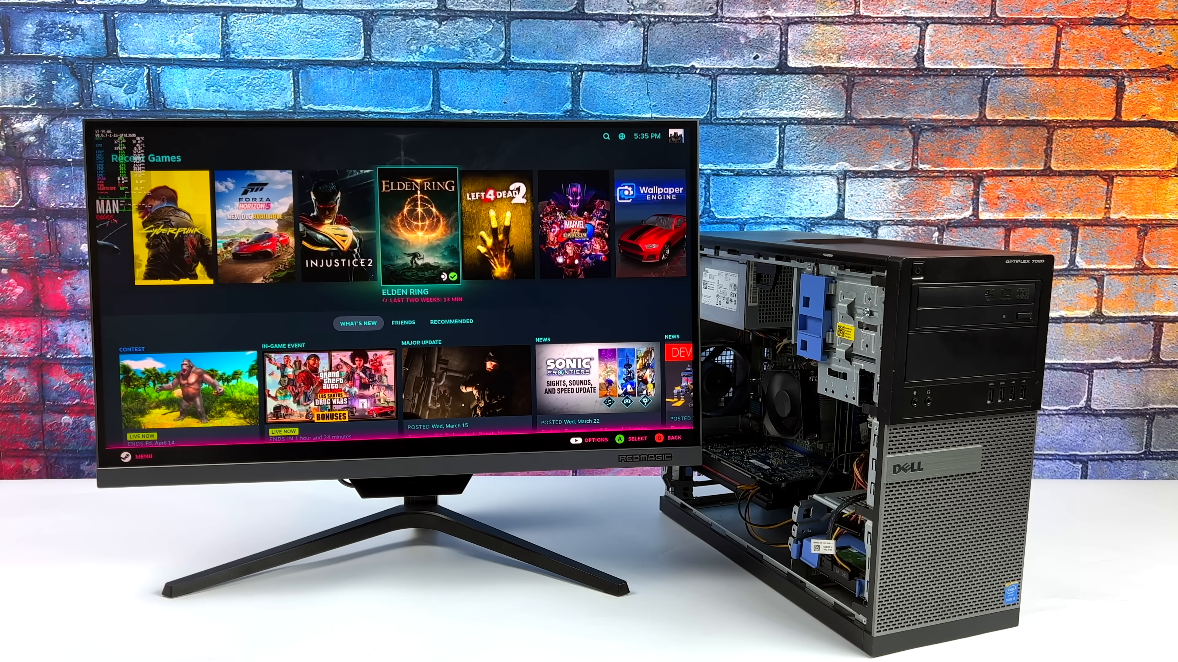
pyautogui.hscroll(3)
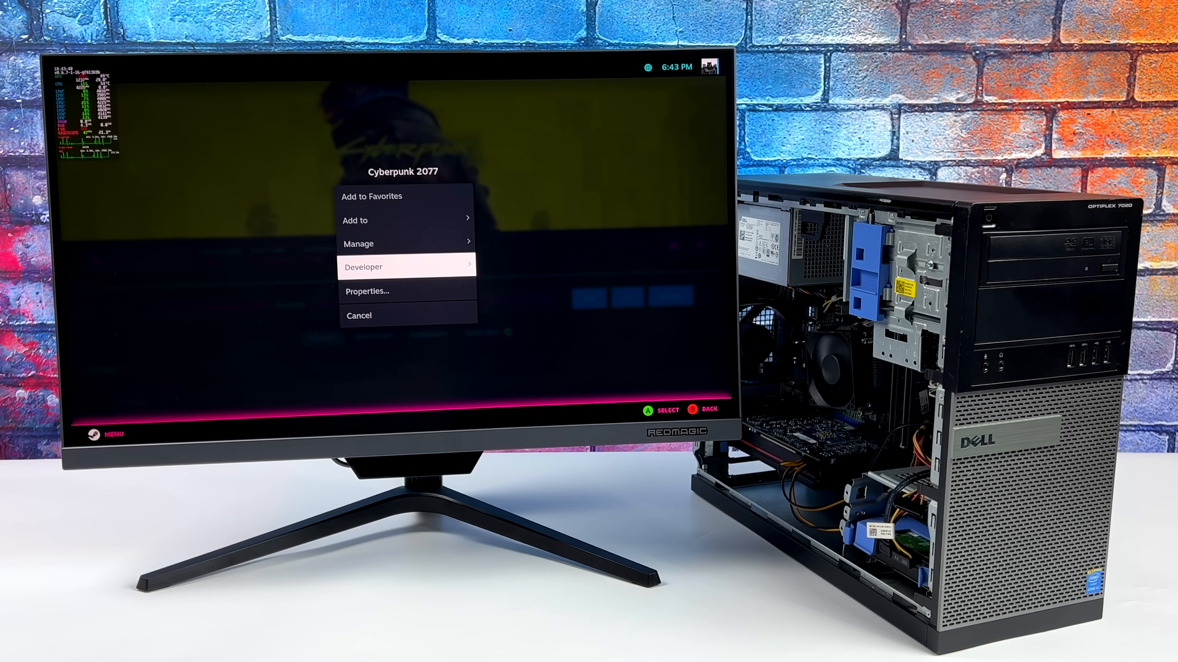
# - Bring up the Options context menu for Cyberpunk 2077
pyautogui.click(367, 291)
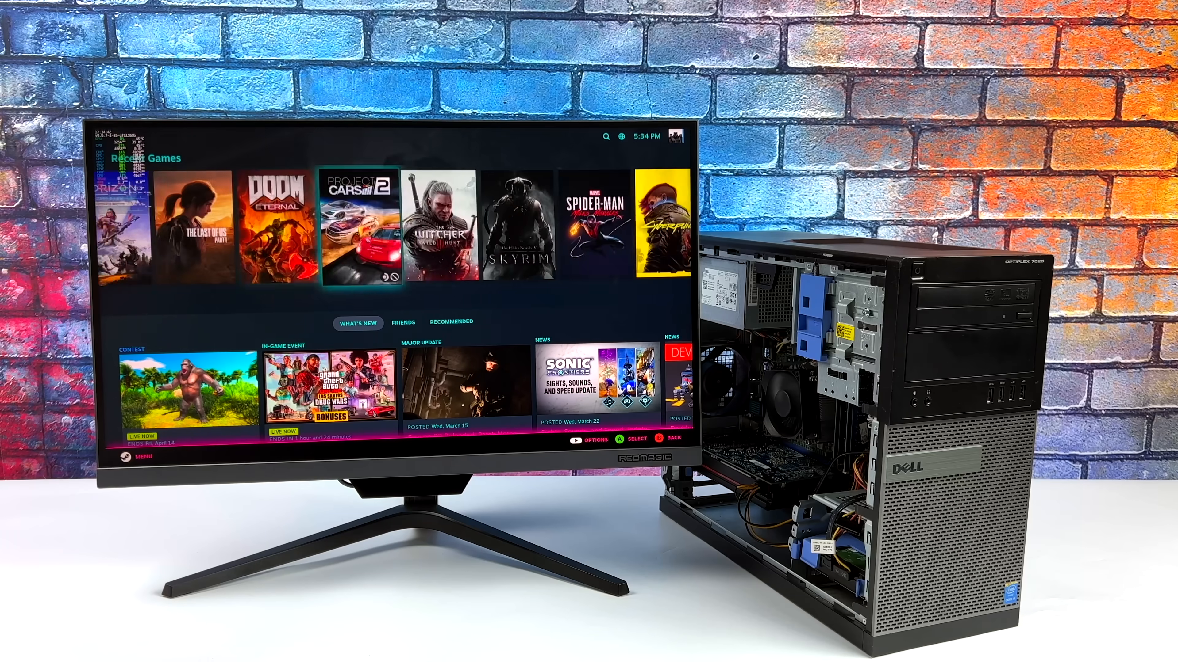
pyautogui.hscroll(3)
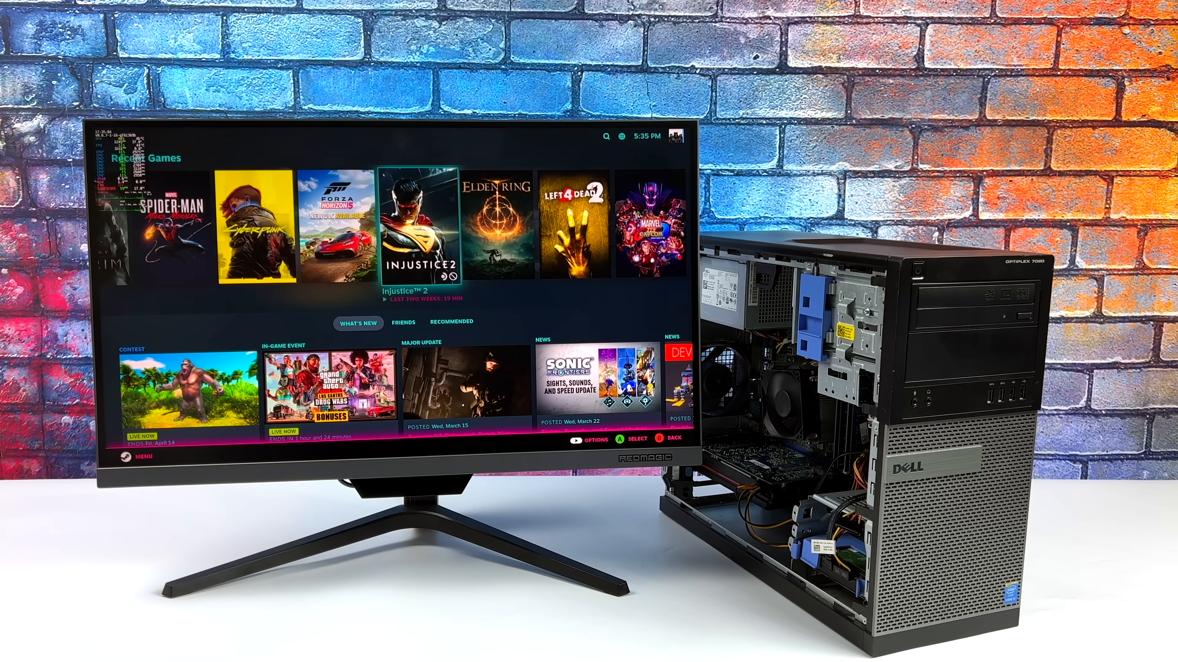
pyautogui.hscroll(3)
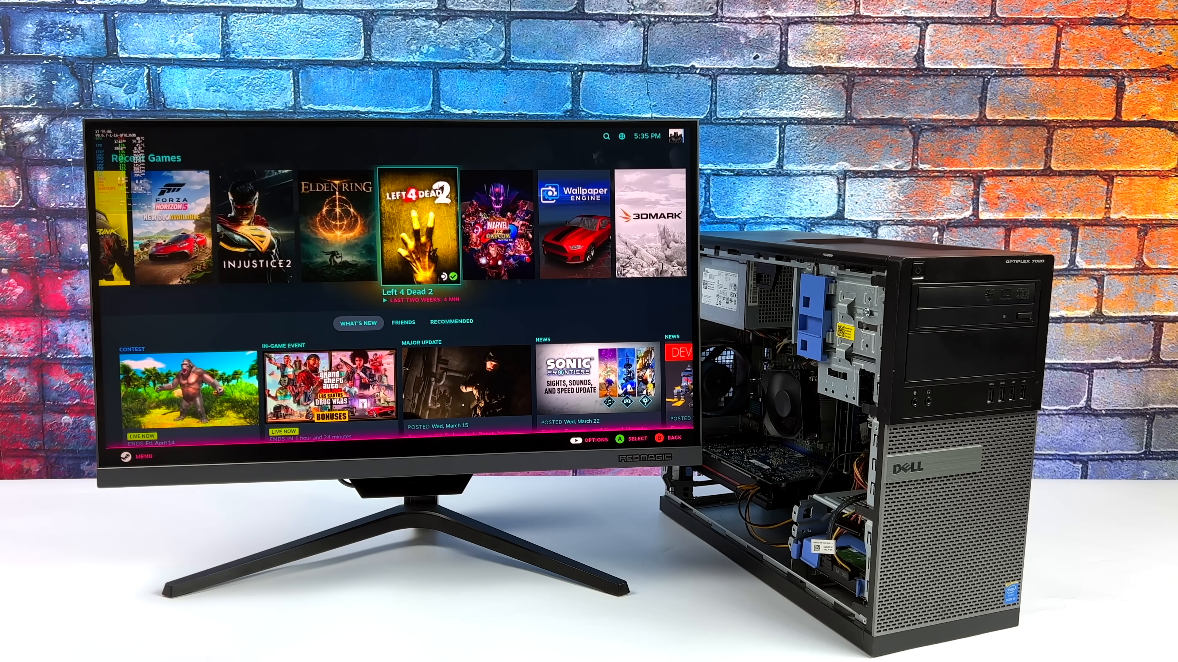
pyautogui.hscroll(3)
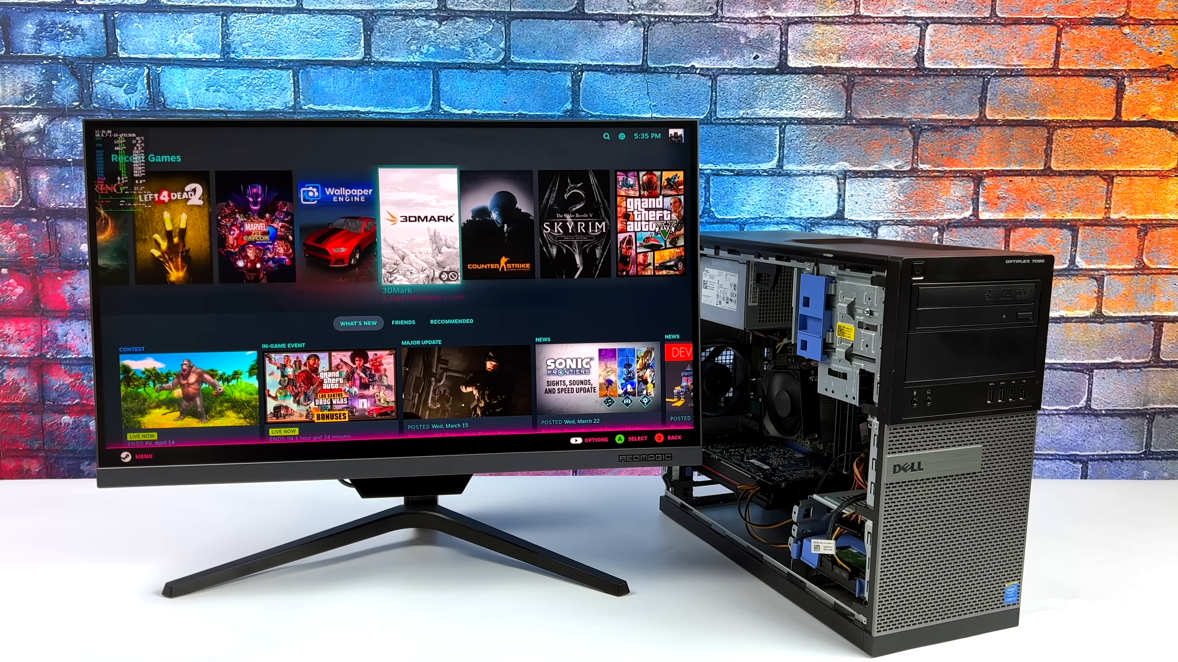
pyautogui.hscroll(3)
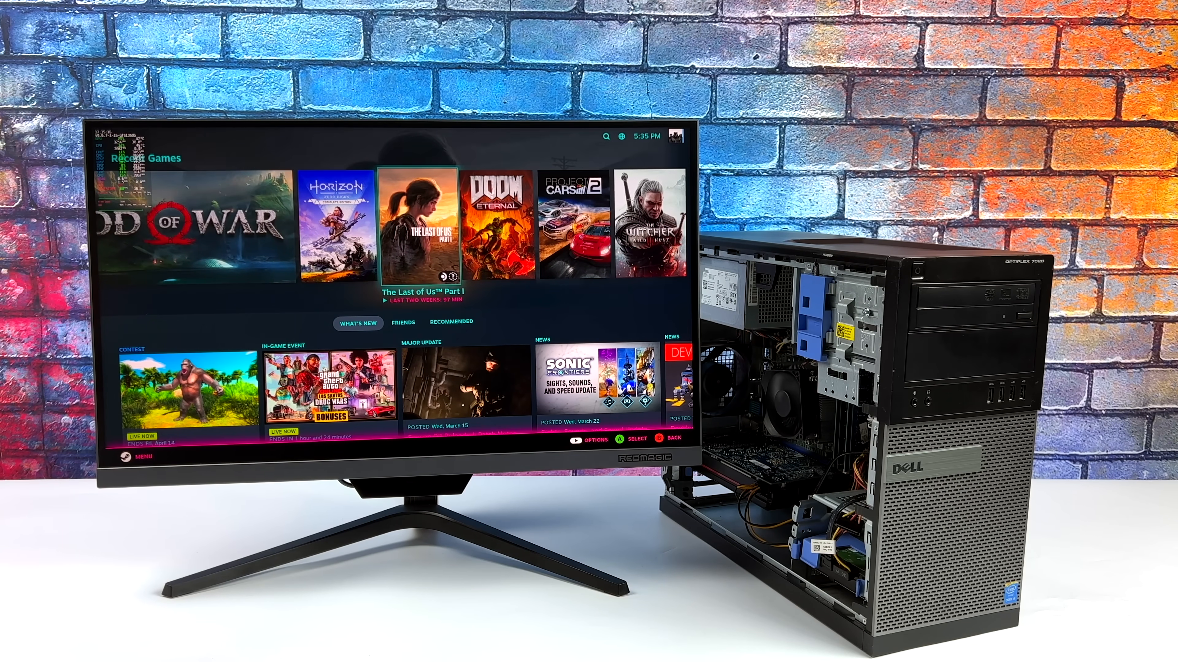
# - From The Last of Us Part I game page, reach its Properties Compatibility section
pyautogui.click(419, 221)
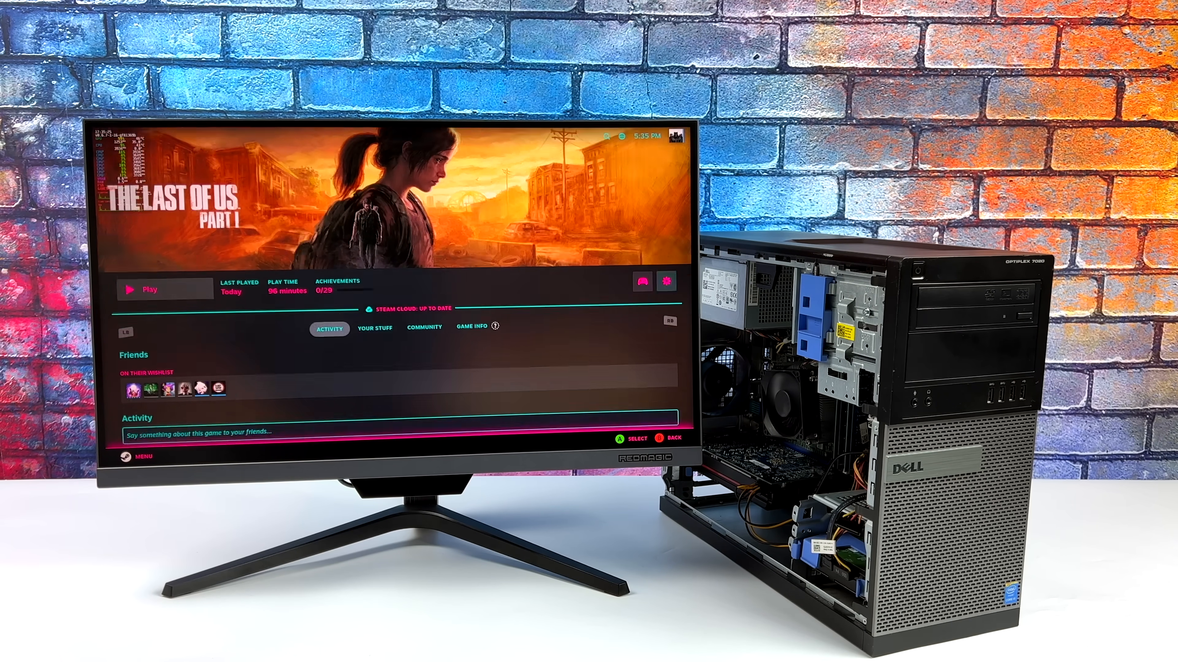
pyautogui.click(666, 281)
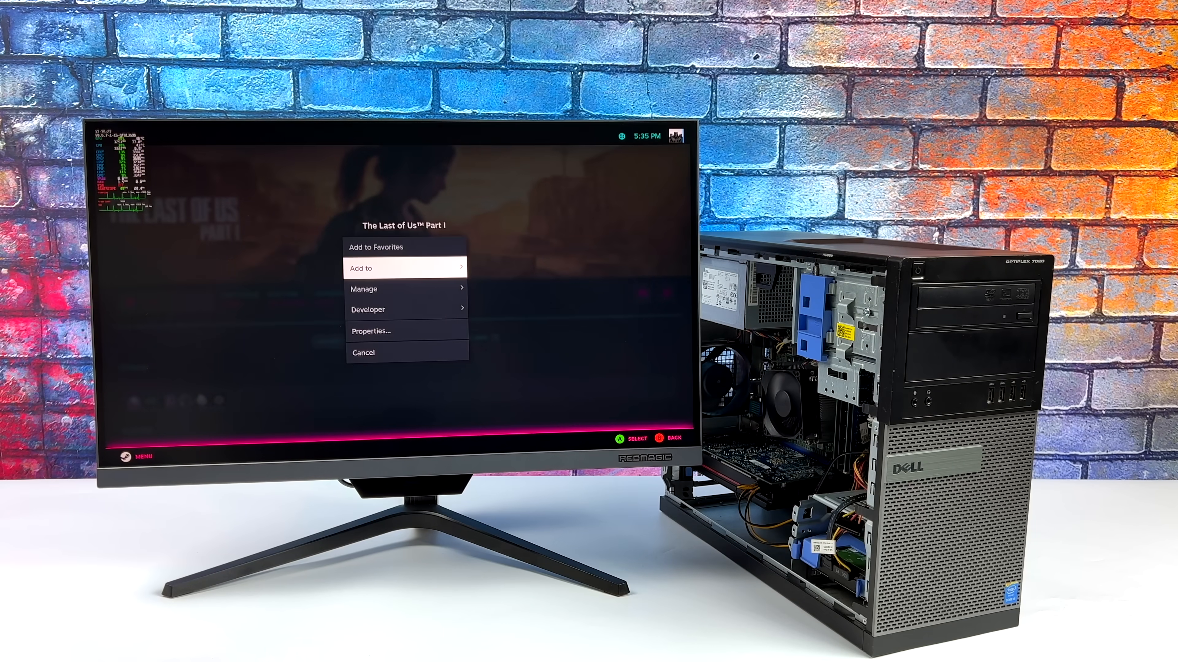
pyautogui.click(370, 330)
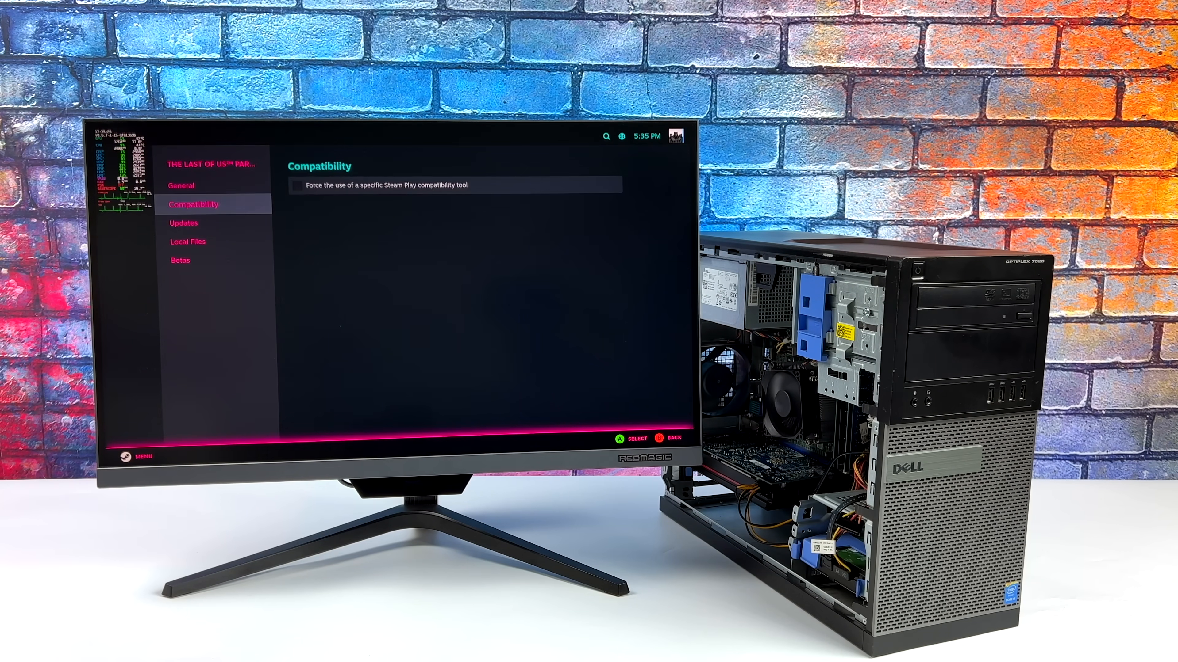